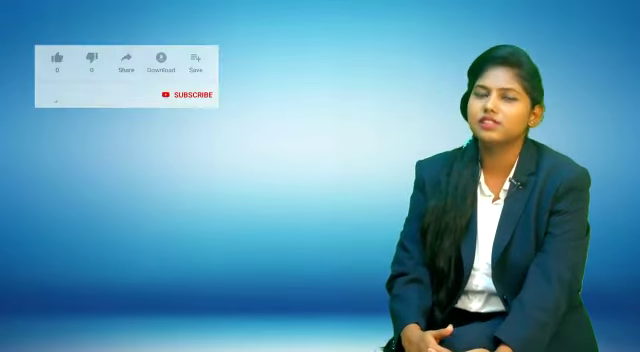
Step: Like the video in the top-left overlay, raising its like count to 1
click(62, 57)
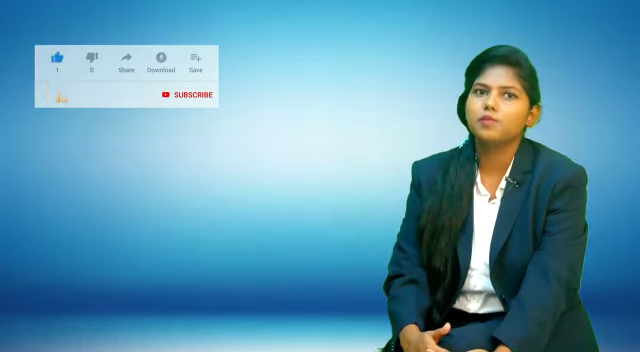